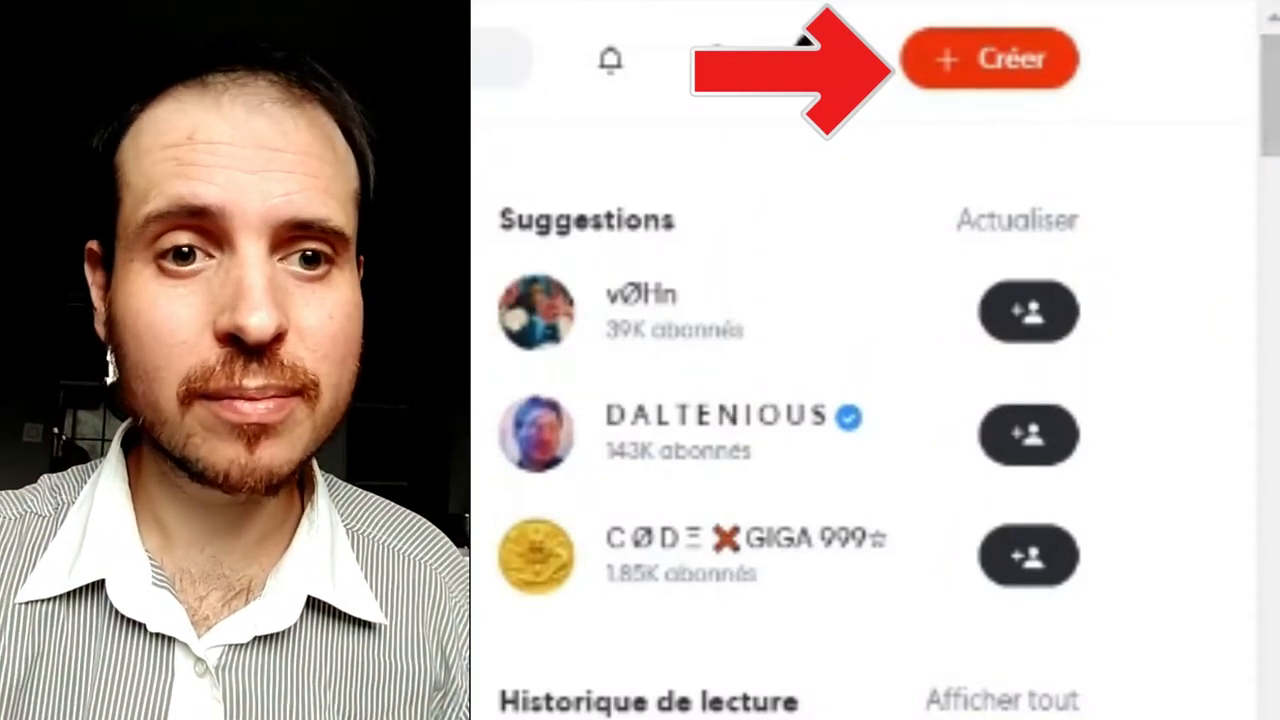
Create a new empty project via Créer and Nouveau projet
{"action": "left_click", "coordinate": [990, 58]}
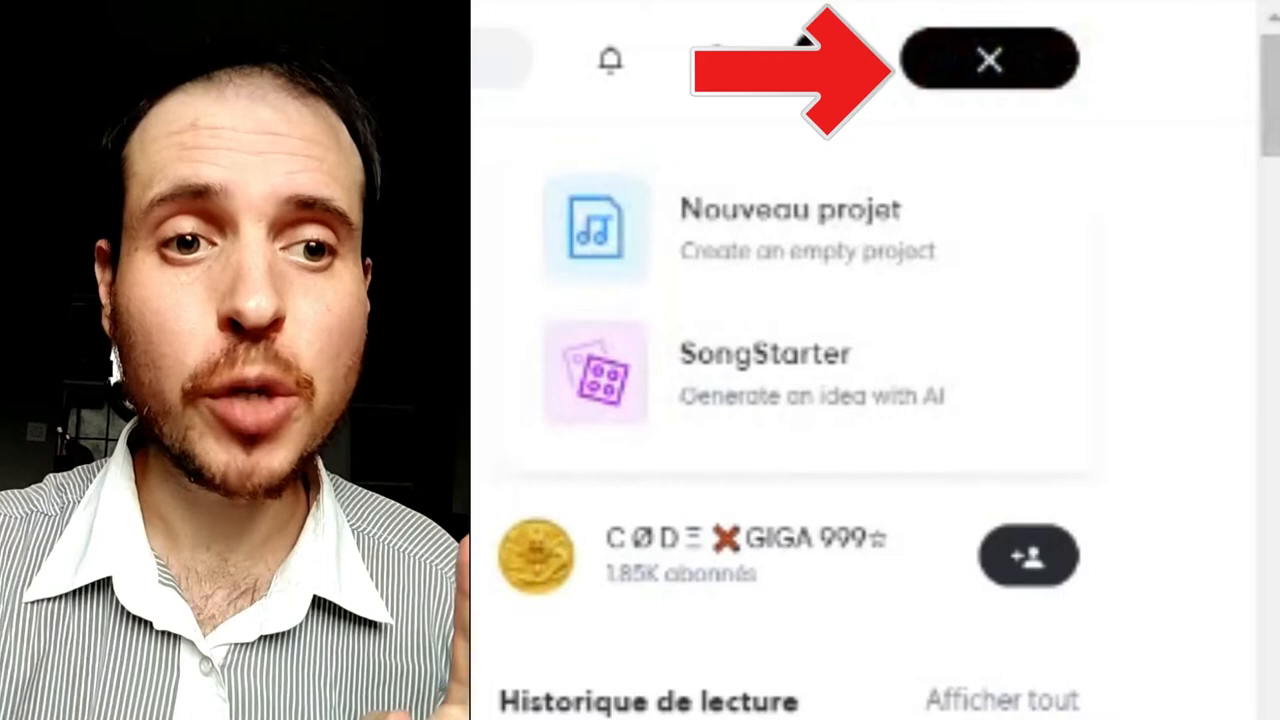
{"action": "left_click", "coordinate": [989, 59]}
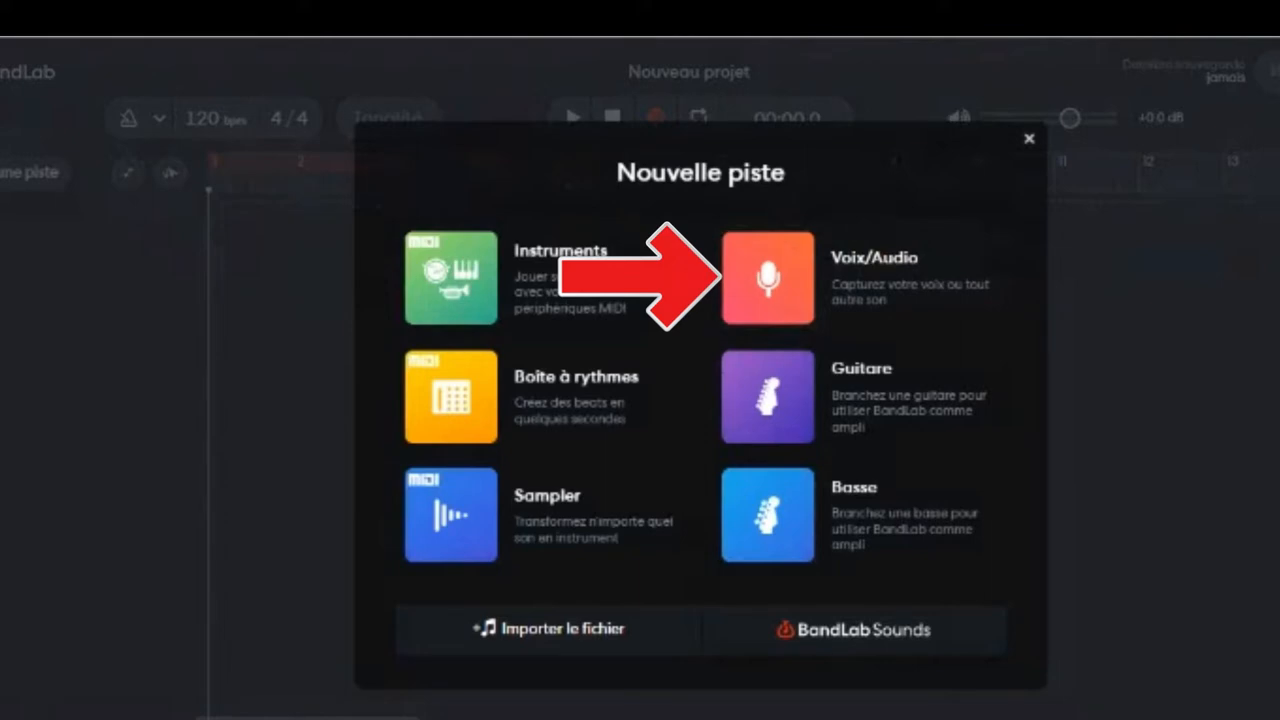
Add a Voix/Audio track to the new project
{"action": "left_click", "coordinate": [767, 278]}
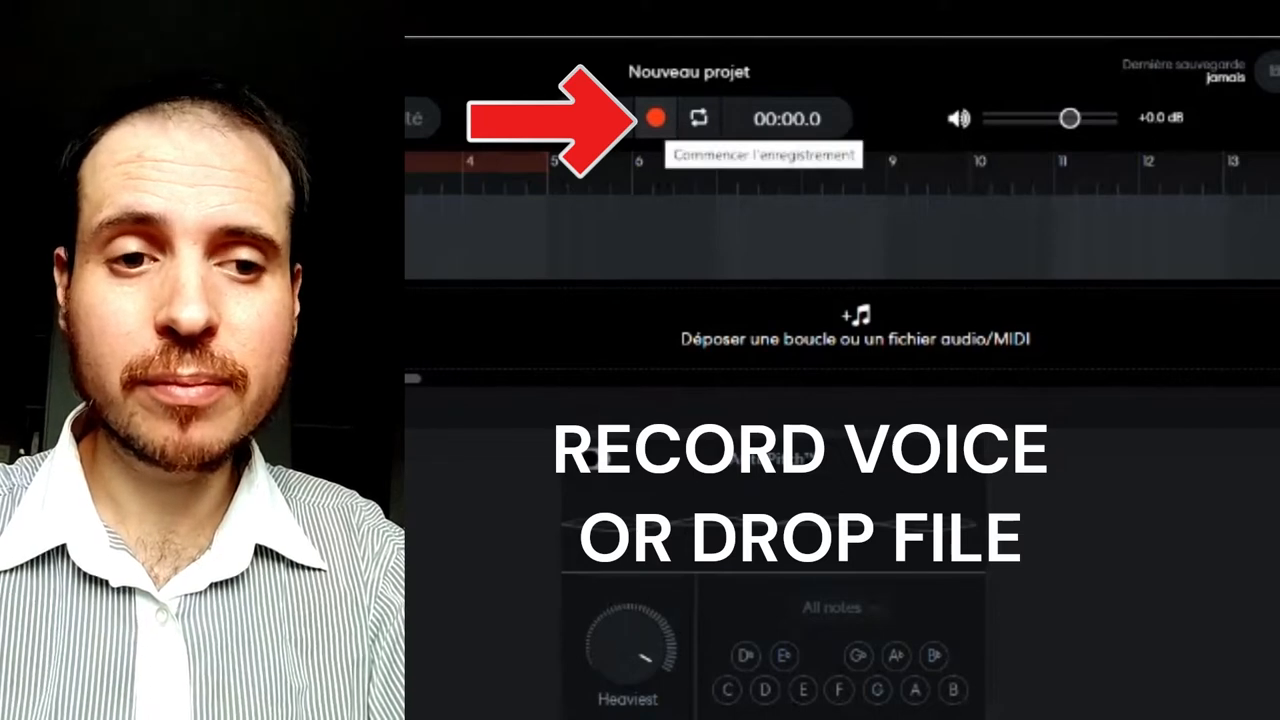
{"action": "left_click", "coordinate": [655, 118]}
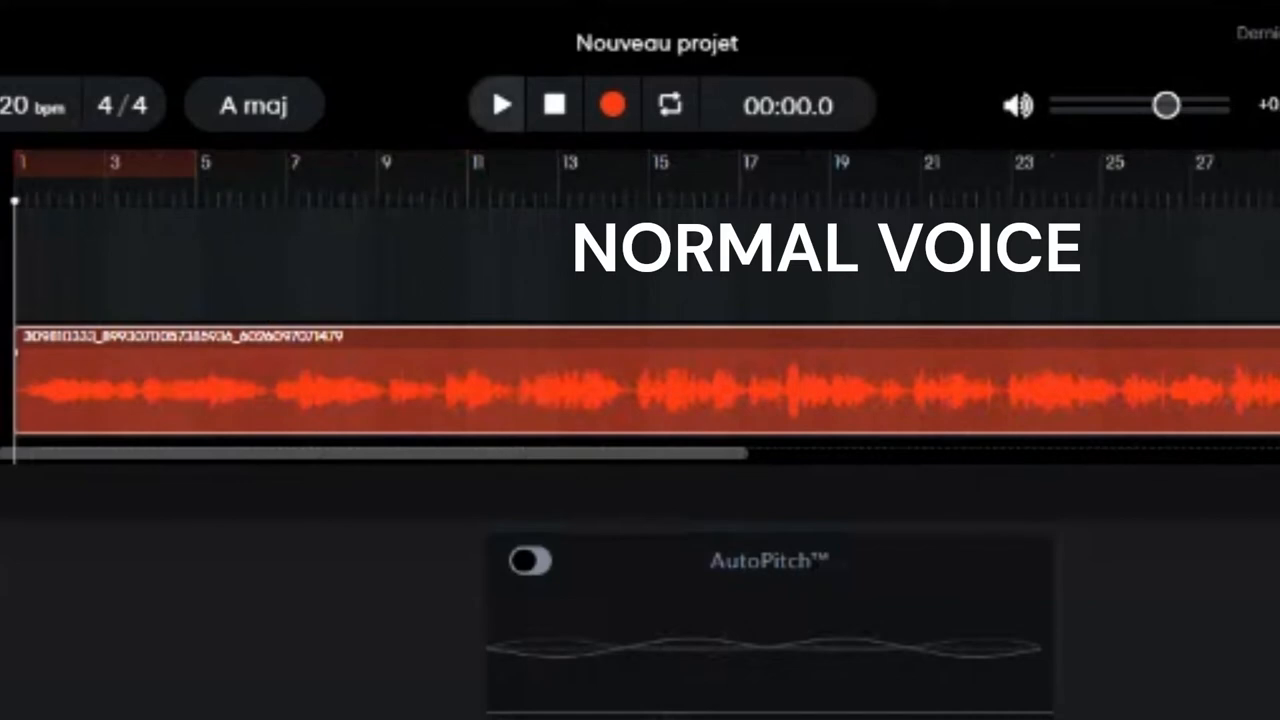
Play the unprocessed vocal clip at normal pitch, then stop playback
{"action": "left_click", "coordinate": [497, 104]}
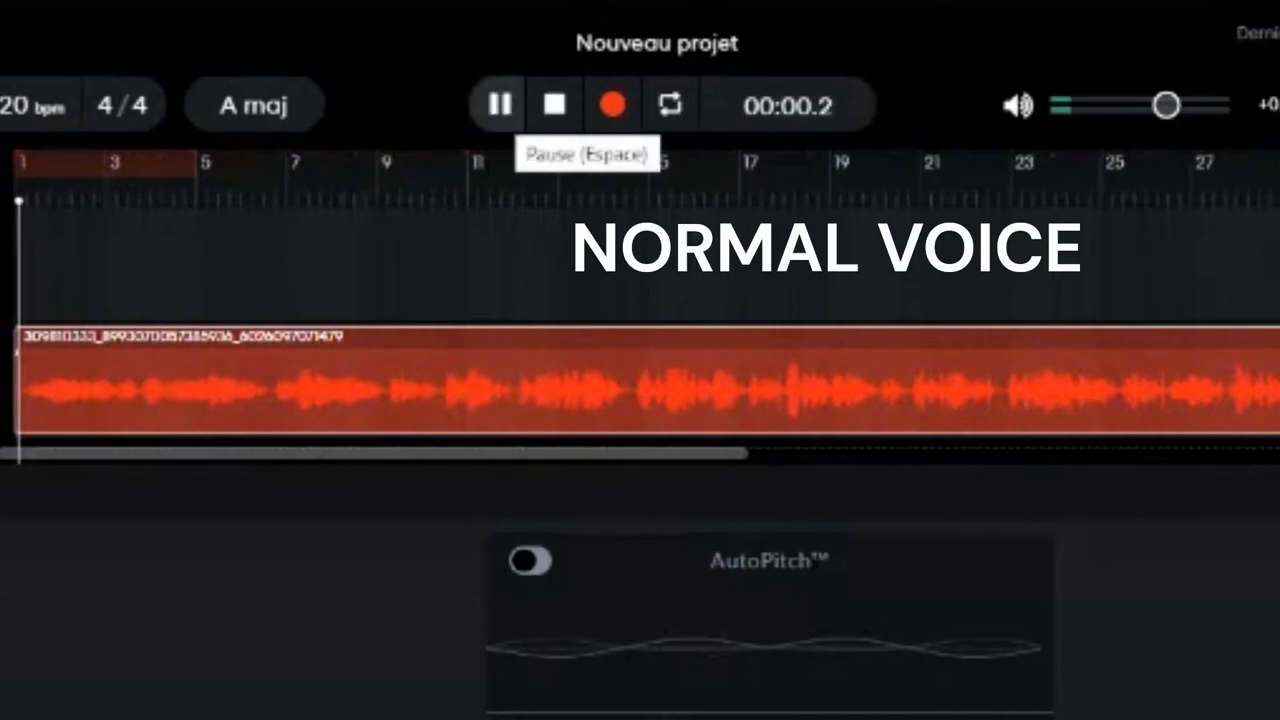
{"action": "left_click", "coordinate": [497, 104]}
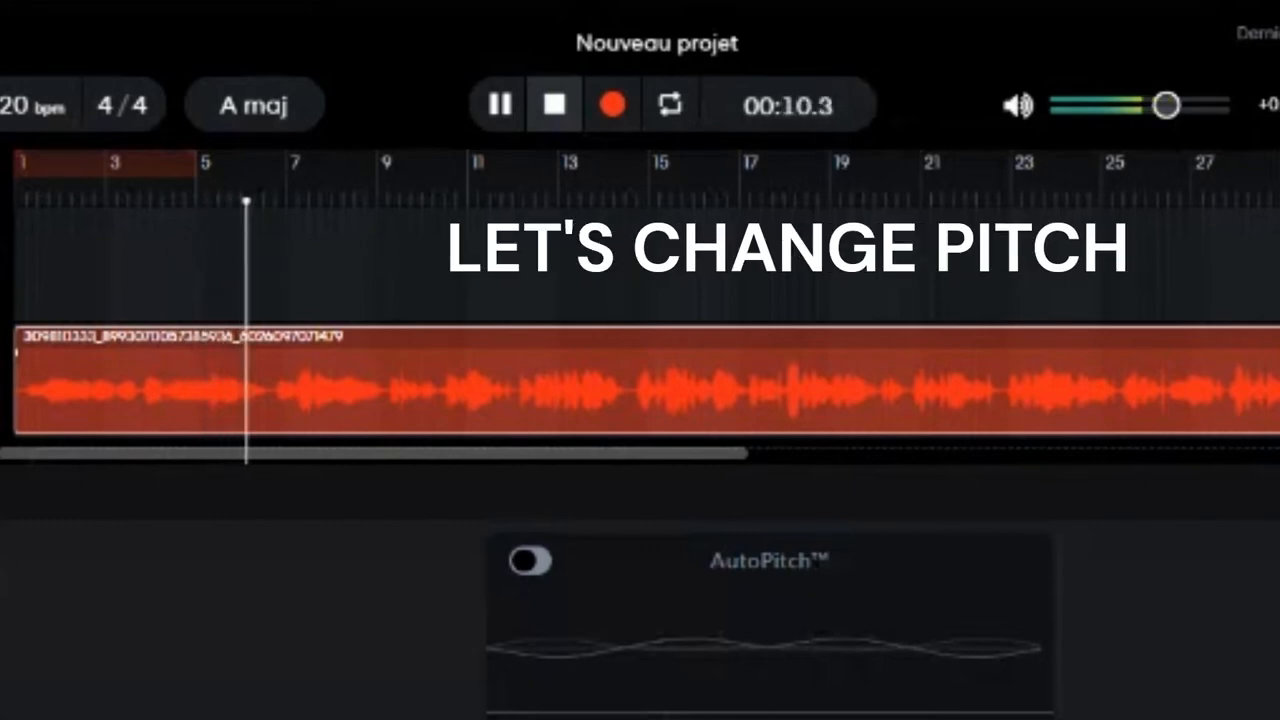
{"action": "left_click", "coordinate": [553, 104]}
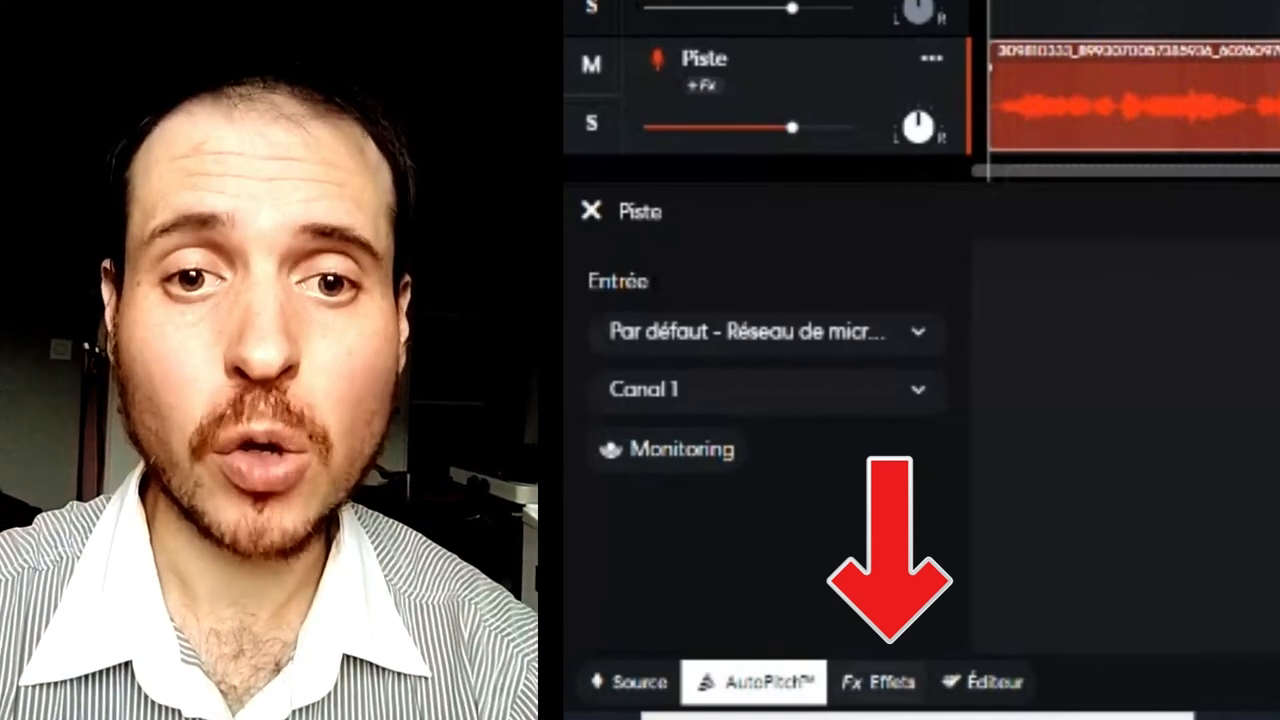
Open the vocal track's Effets tab and its add-effect browser
{"action": "left_click", "coordinate": [877, 682]}
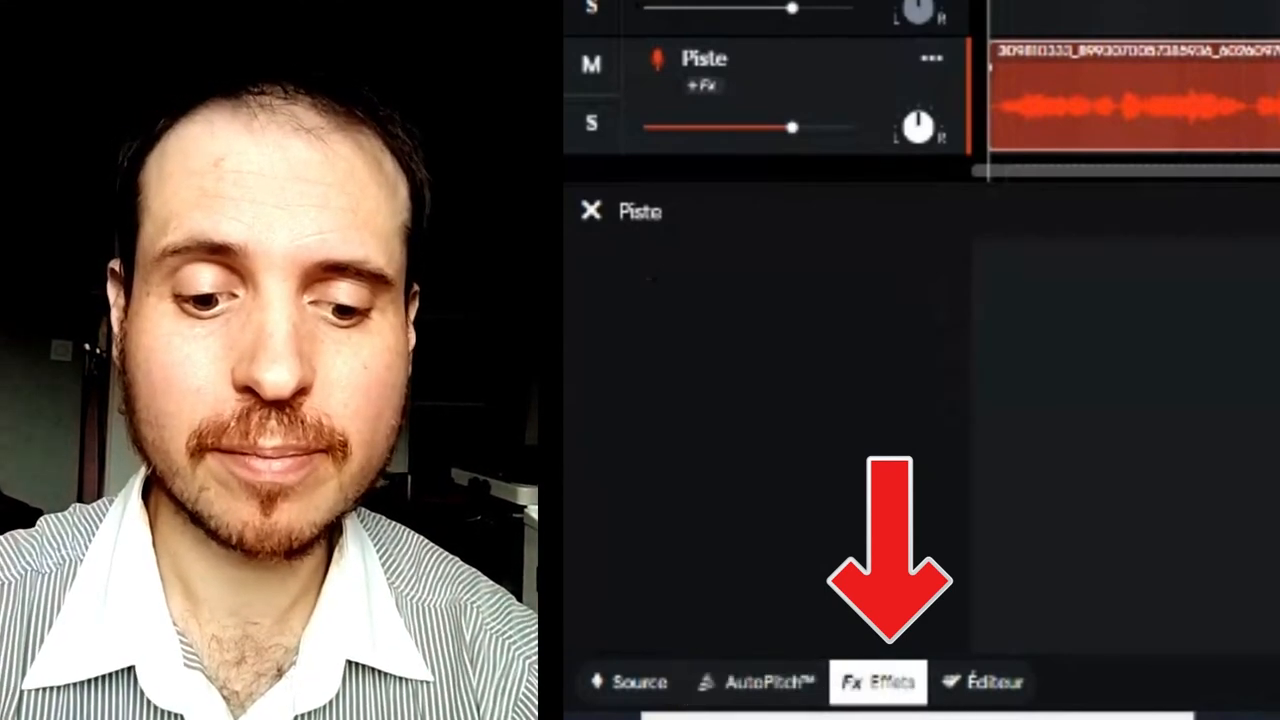
{"action": "left_click", "coordinate": [876, 681]}
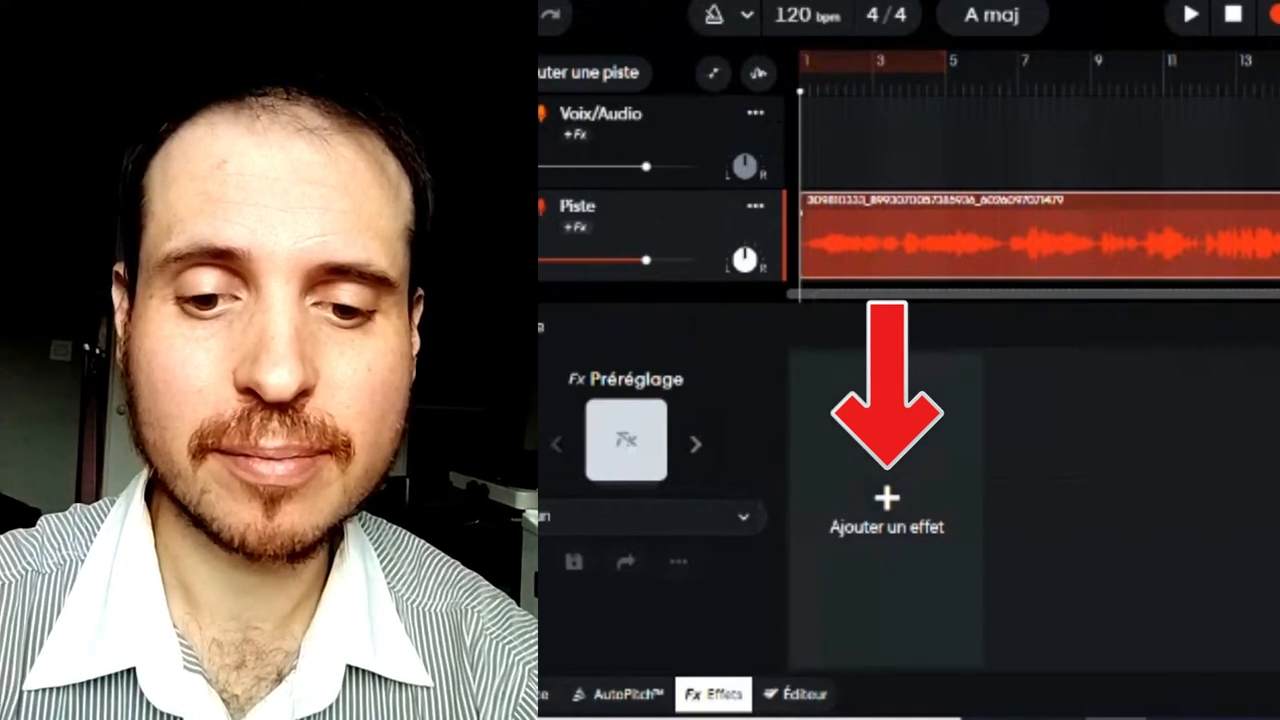
{"action": "left_click", "coordinate": [886, 510]}
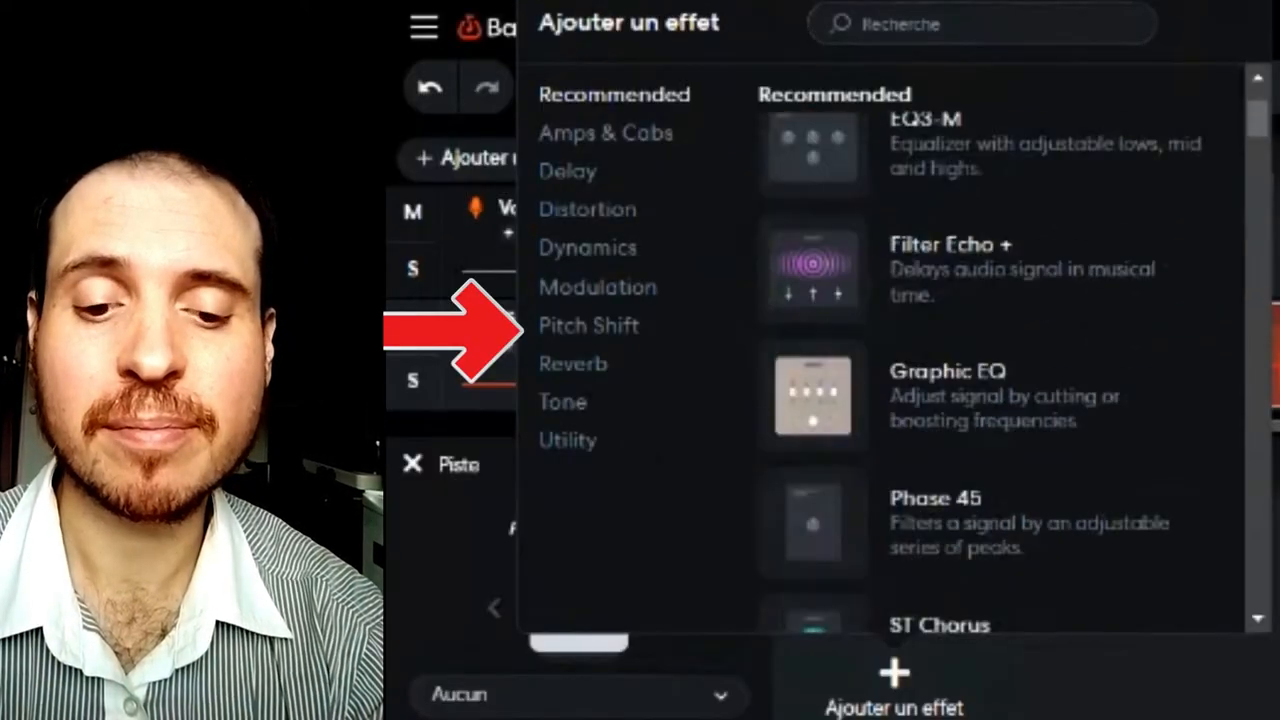
Add a Pitch Shifter from the Pitch Shift category to the vocal track
{"action": "left_click", "coordinate": [588, 325]}
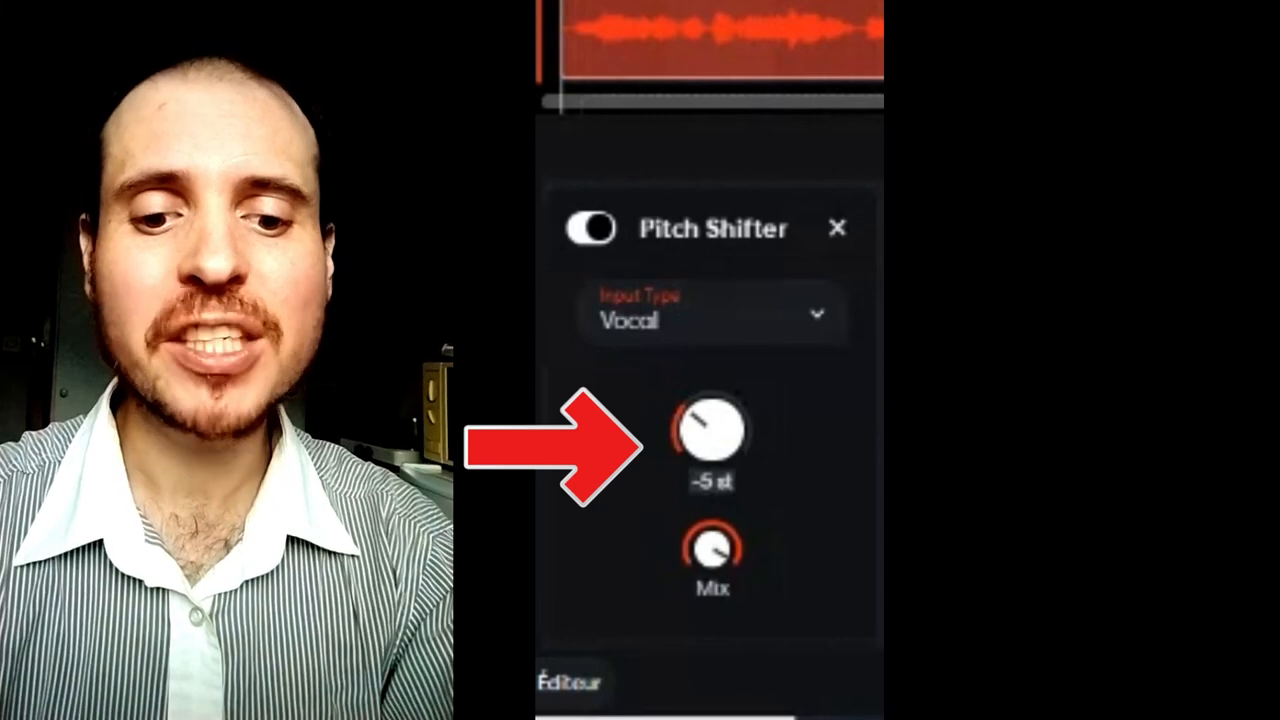
Turn the Pitch Shifter's semitone knob from -5 to -4 st
{"action": "left_click_drag", "start_coordinate": [712, 430], "coordinate": [720, 415]}
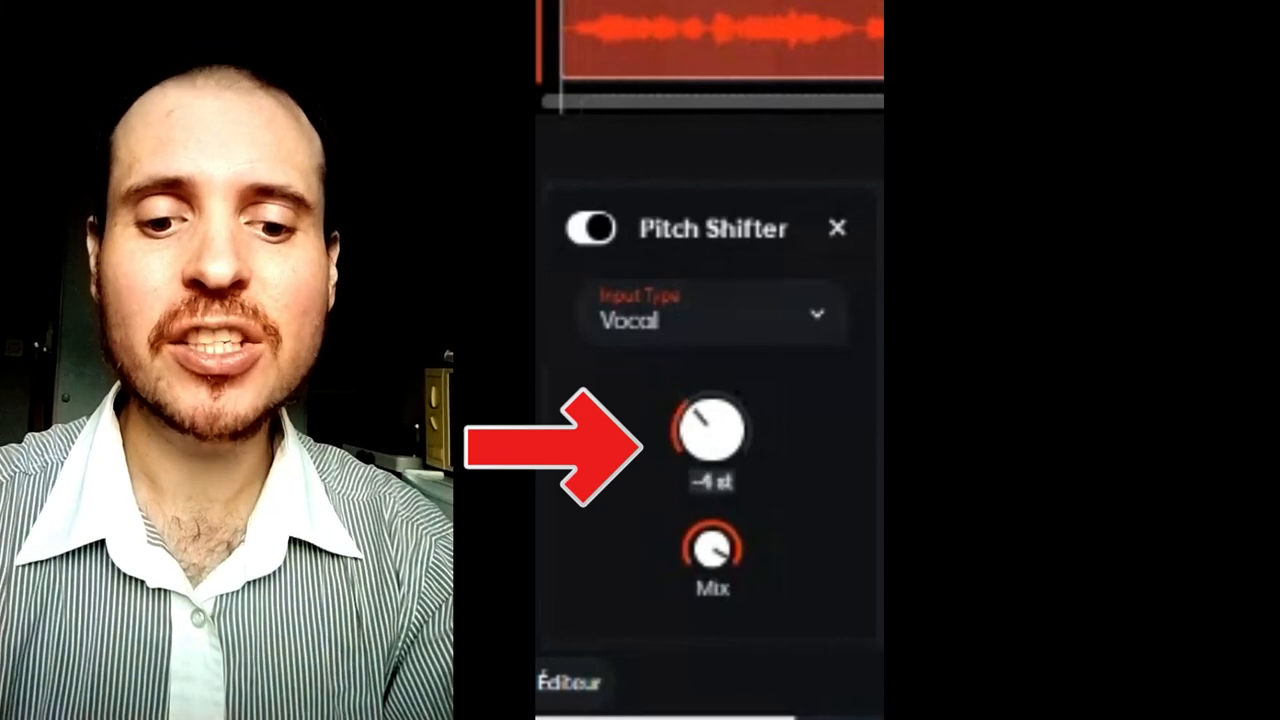